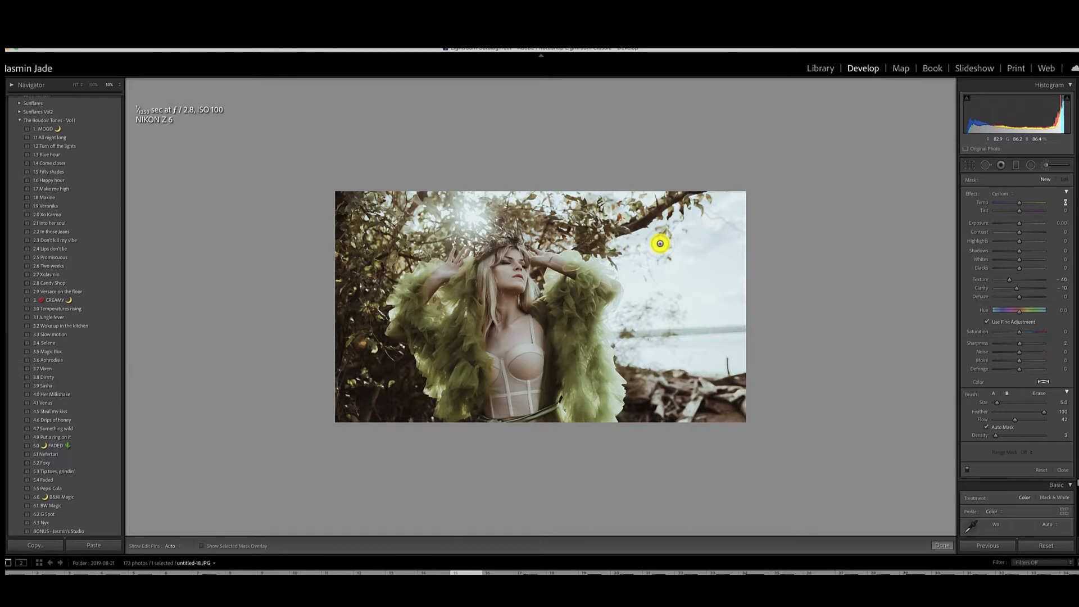
Step: Open the Lightroom Classic application menu in the macOS menu bar
left_click(28, 68)
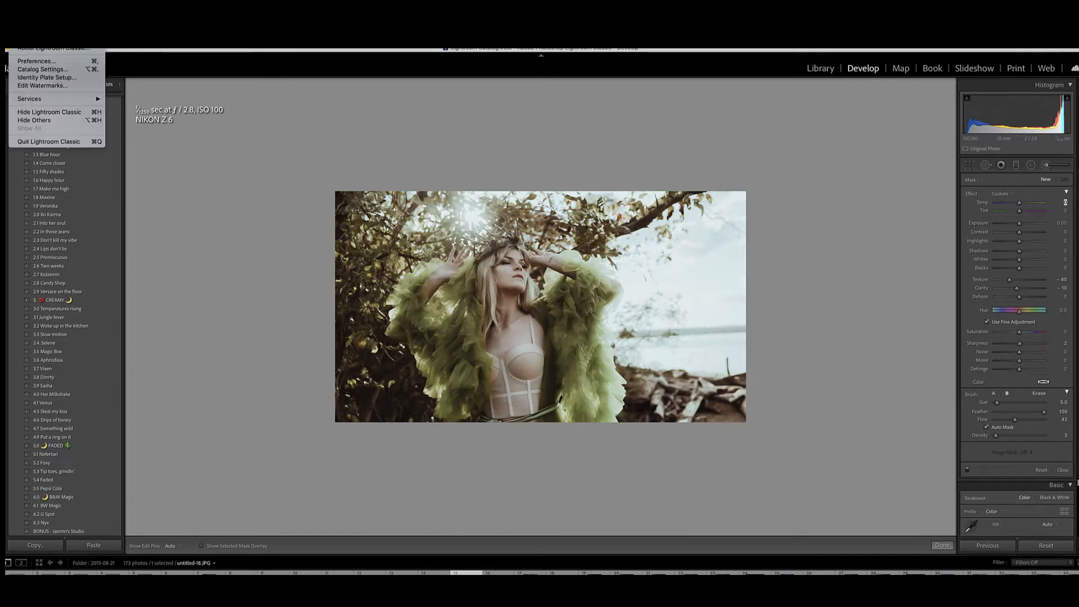
Step: In Preferences > Presets, reveal the folder of all other Lightroom presets
left_click(36, 61)
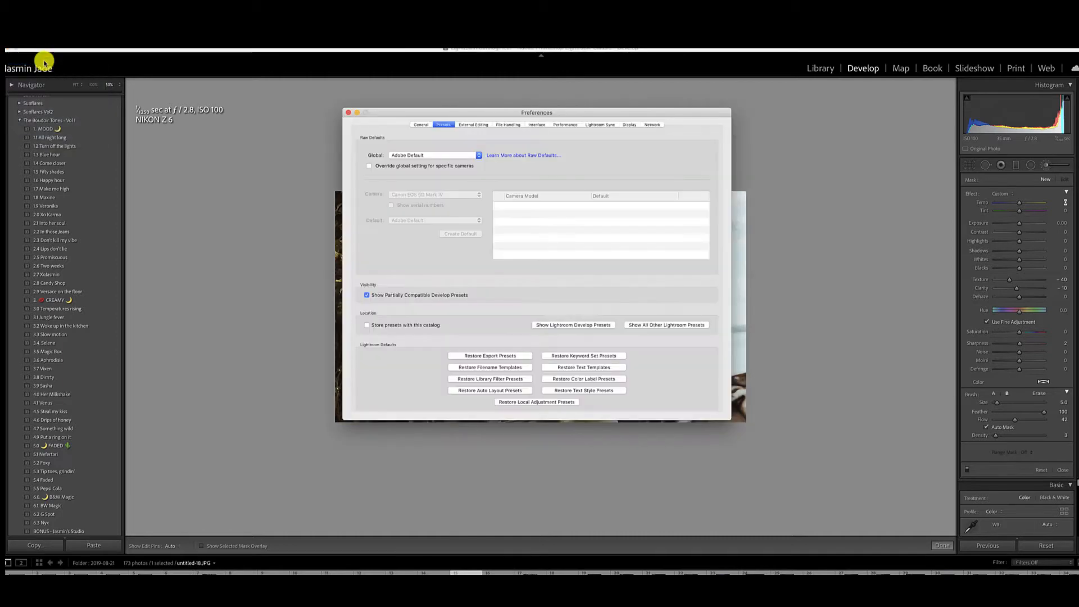
mouse_move(667, 324)
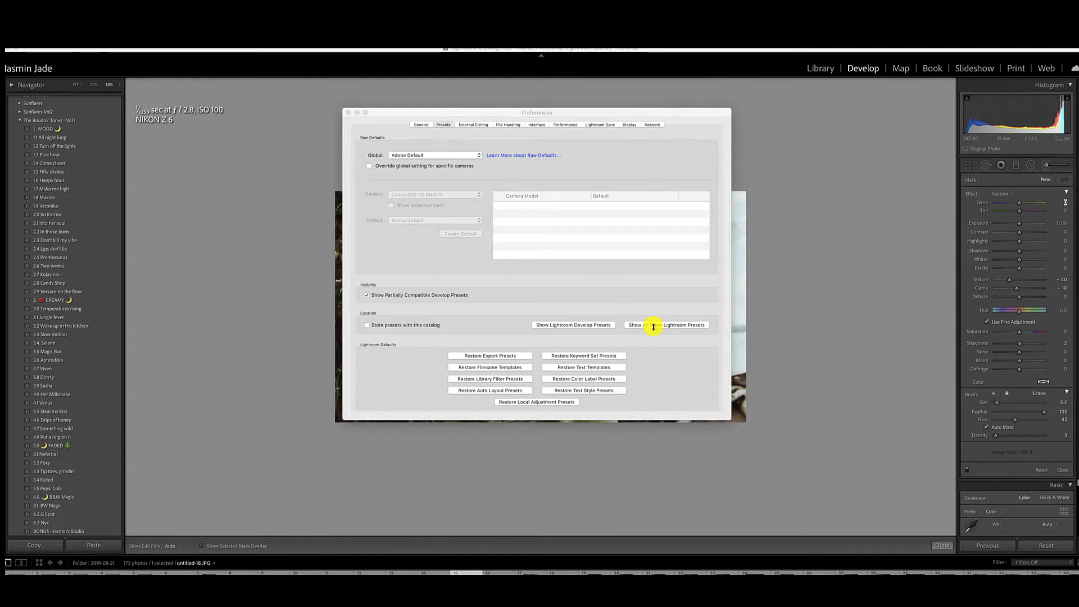
left_click(681, 324)
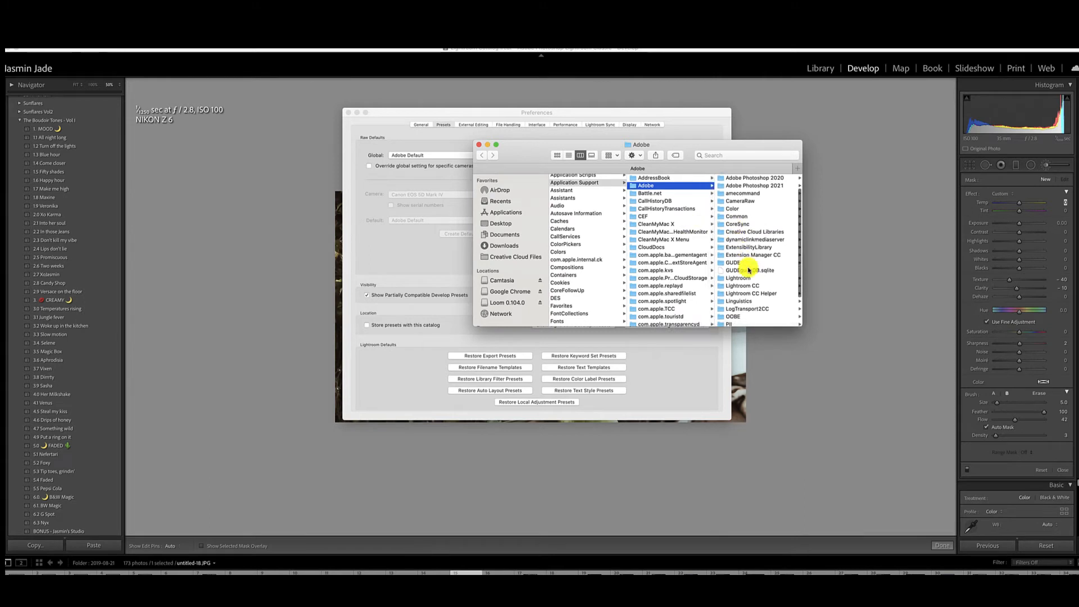
Step: Navigate Finder into Lightroom > Local Adjustment Presets
left_click(737, 278)
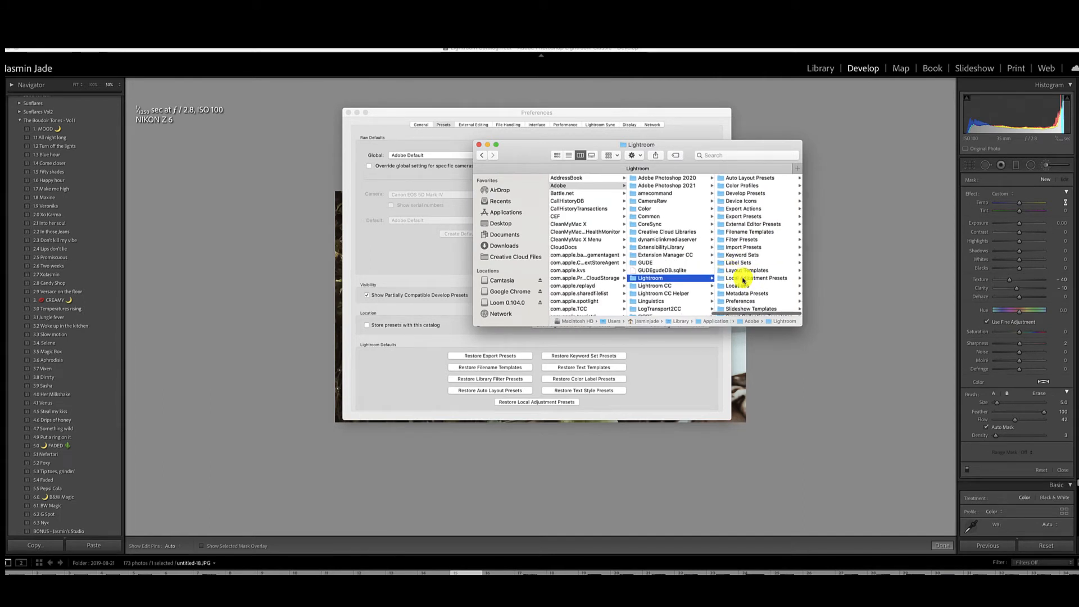
left_click(757, 277)
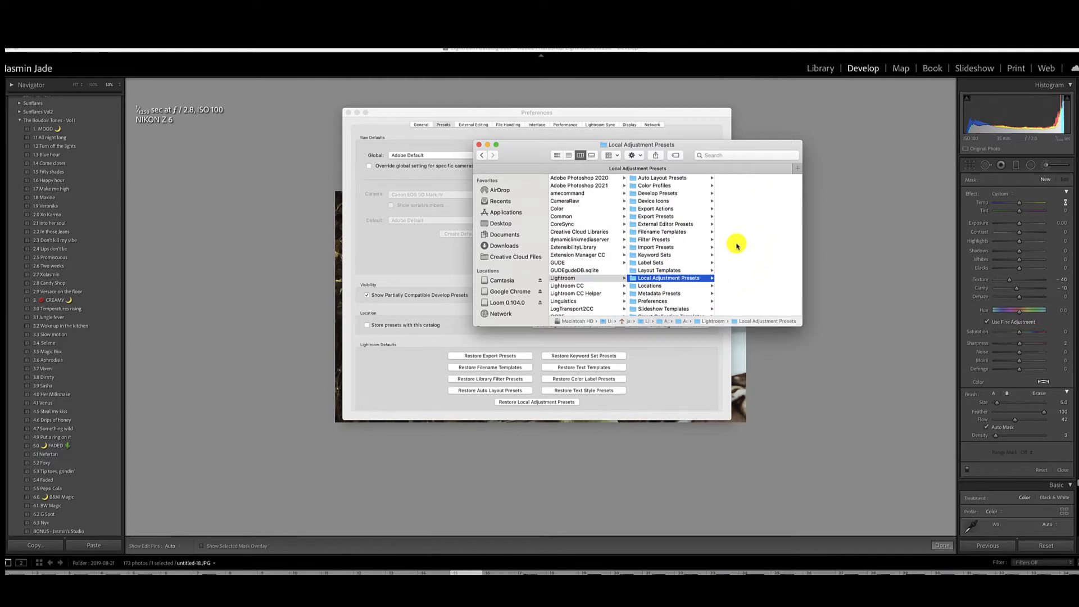
mouse_move(763, 207)
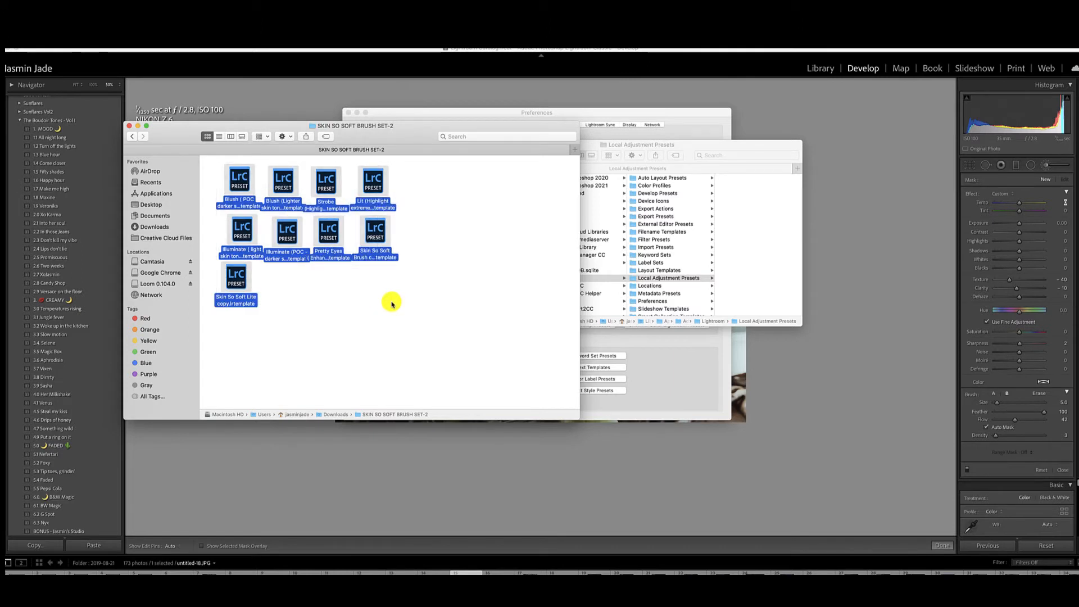
mouse_move(748, 200)
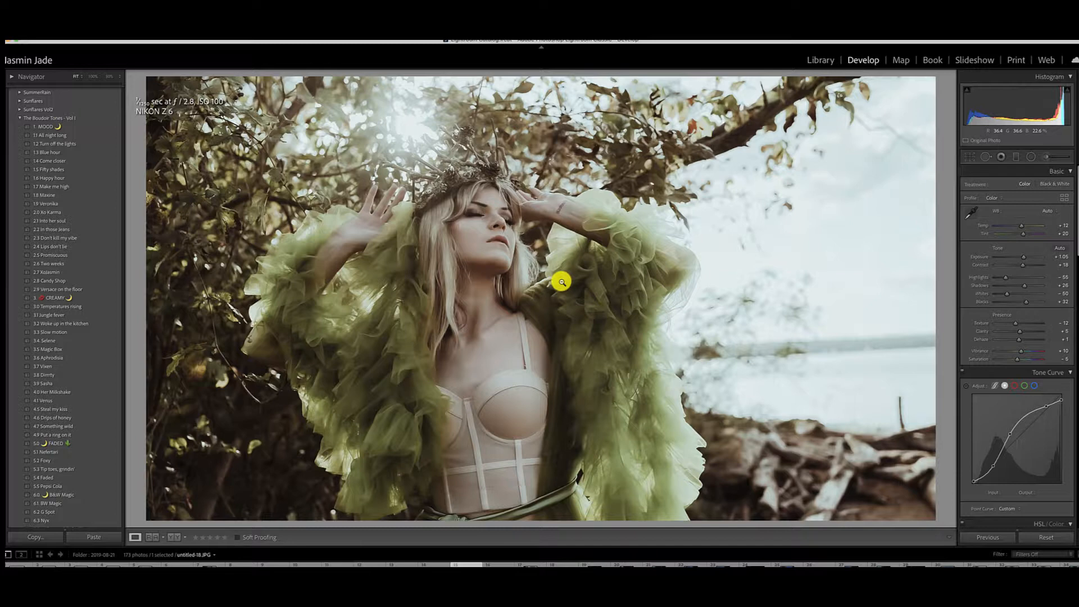
mouse_move(508, 253)
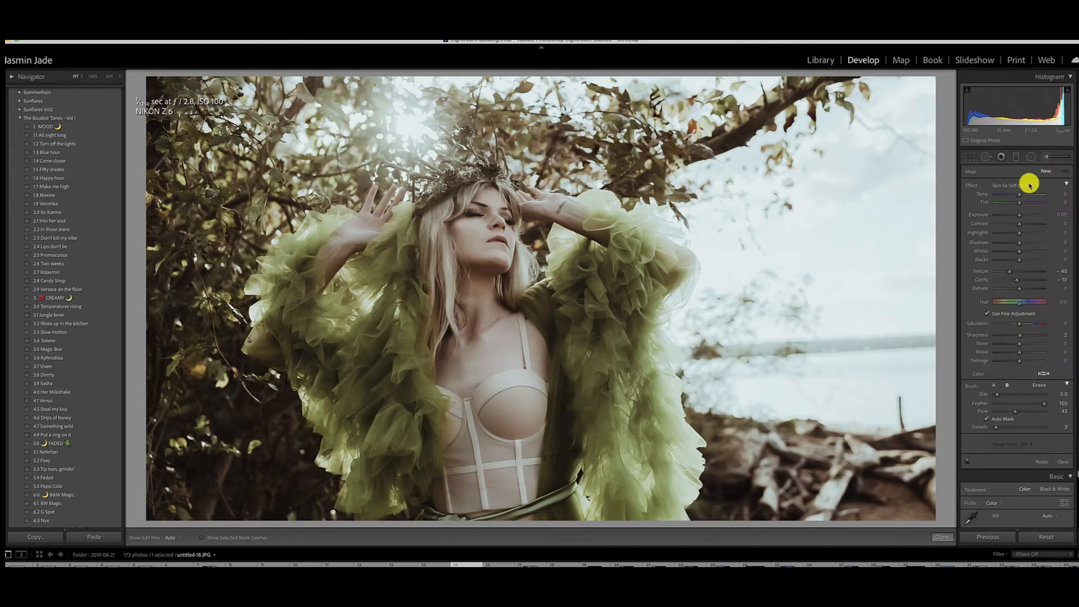
mouse_move(972, 190)
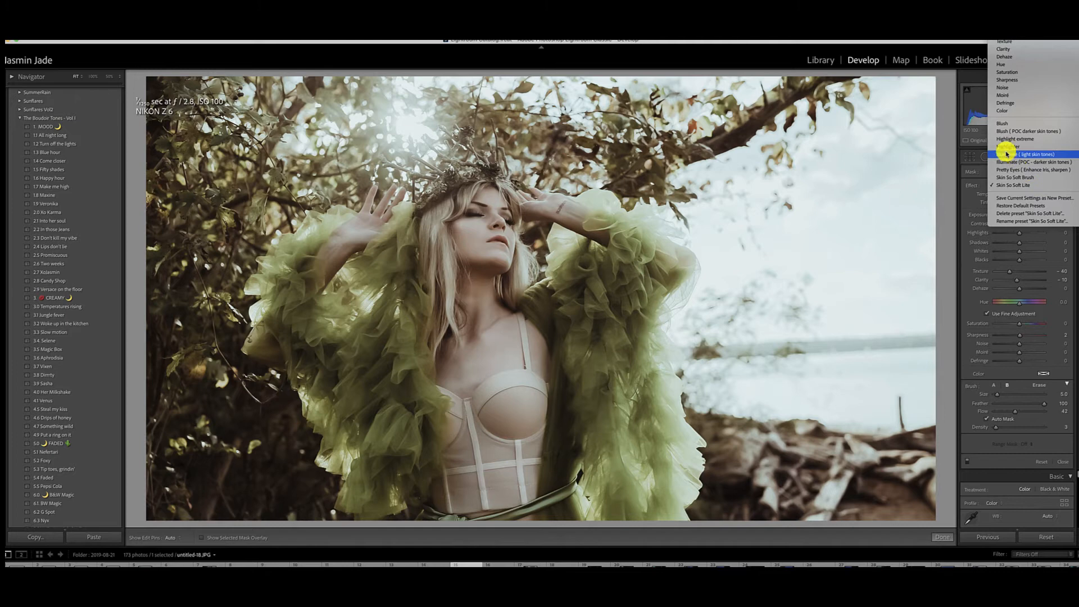
mouse_move(1025, 131)
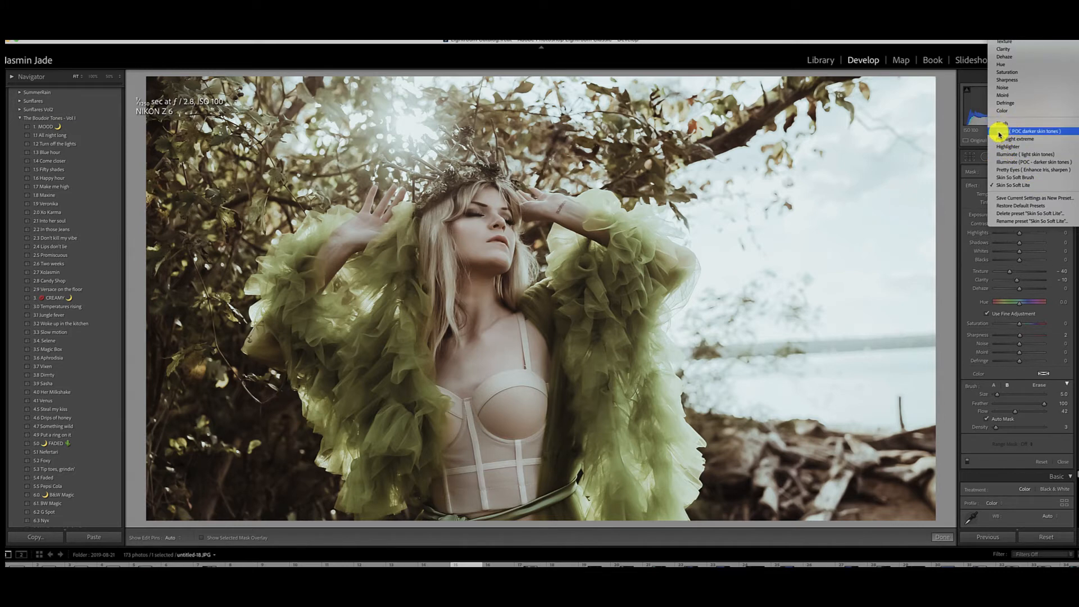
mouse_move(1032, 139)
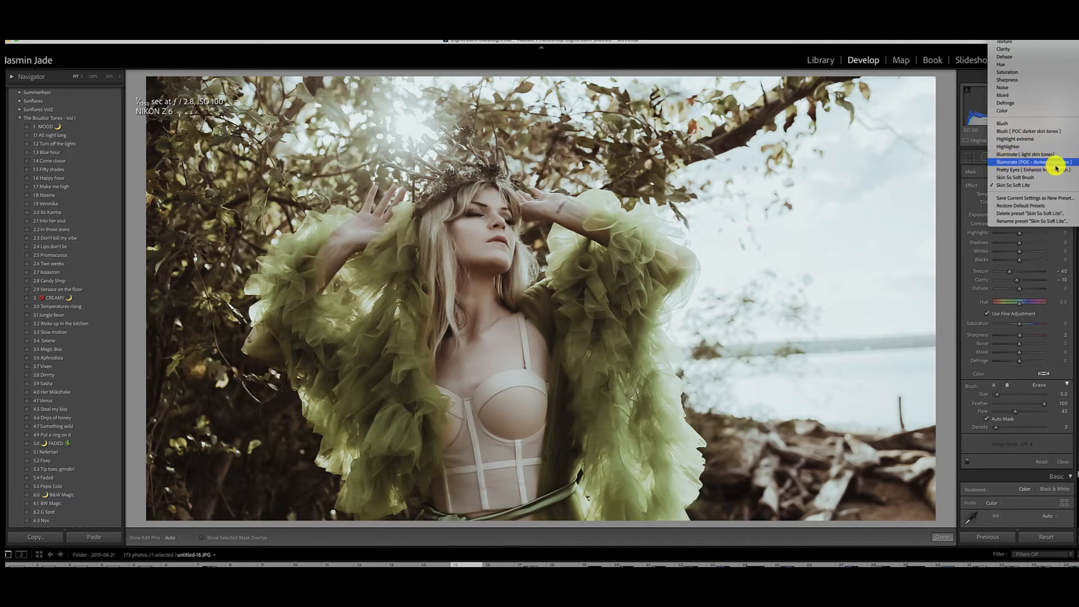
mouse_move(1025, 177)
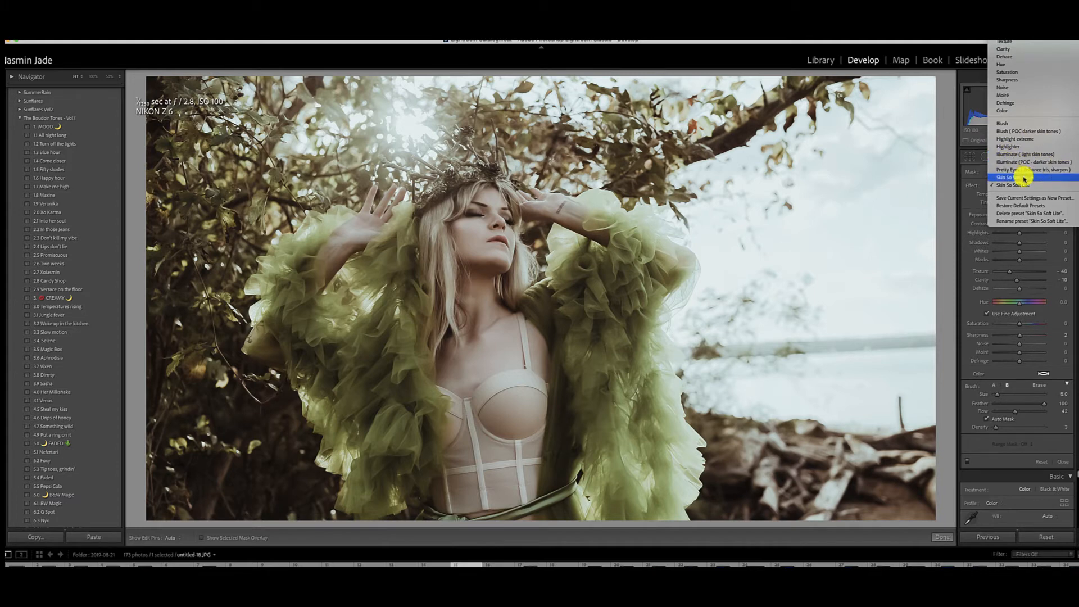
Step: Pick Skin So Soft Brush from the Adjustment Brush Effect dropdown
left_click(1018, 186)
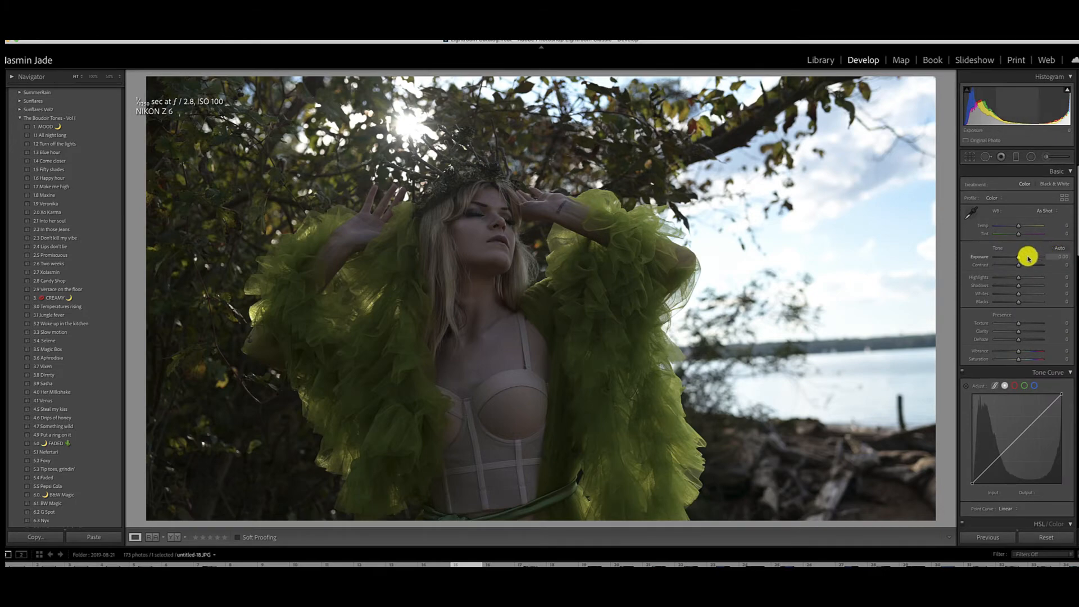
Step: Raise Exposure in the Basic panel to about +1.95
left_click_drag(1021, 257, 1040, 256)
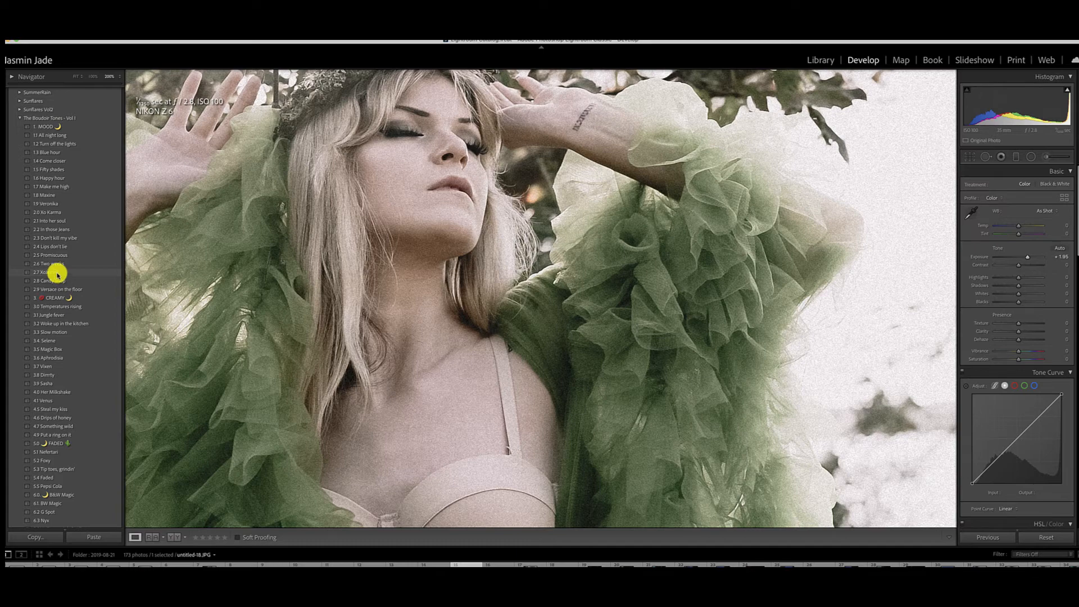
Step: Apply a preset from The Boudoir Tones - Vol I and scroll to the Detail panel
left_click(49, 272)
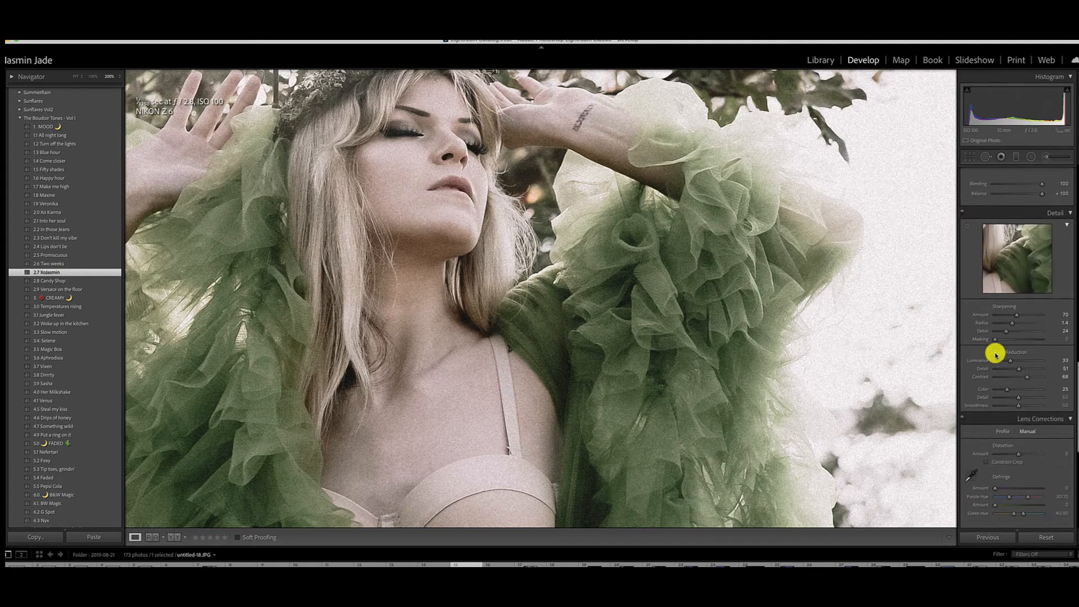
scroll("down", 3)
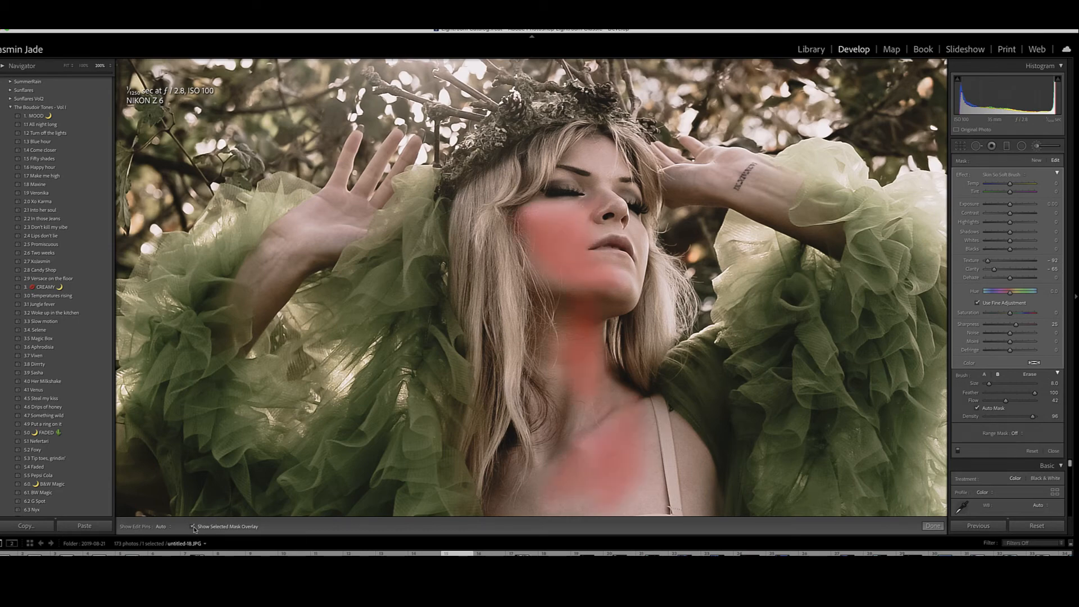
Step: Turn off Show Selected Mask Overlay on the painted skin
left_click(194, 526)
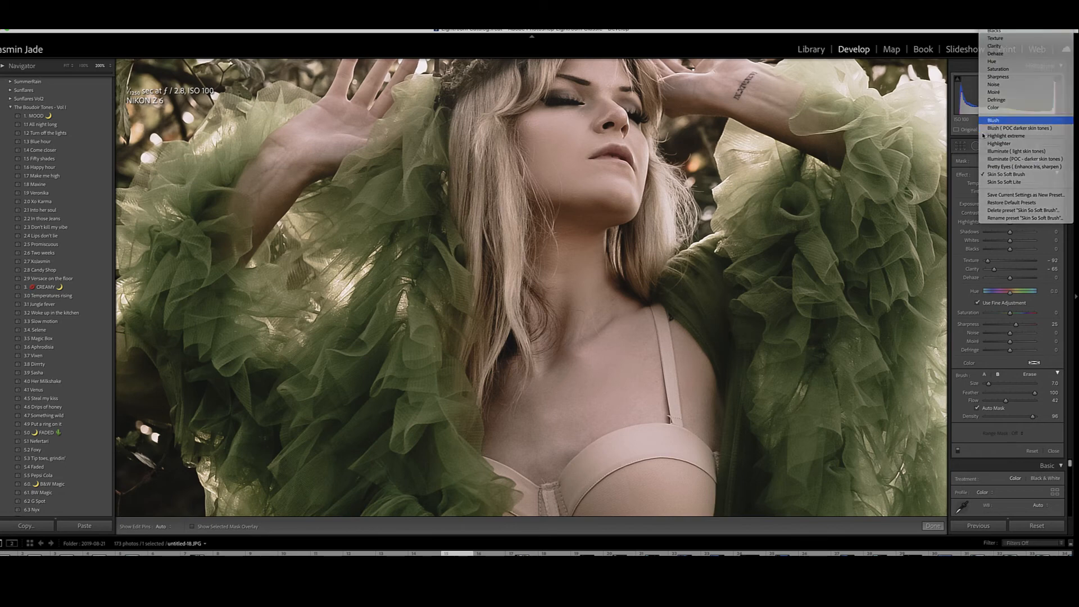
Step: Paint a Blush brush on her cheek, adjust exposure, and lower Density to about 78
left_click(1009, 174)
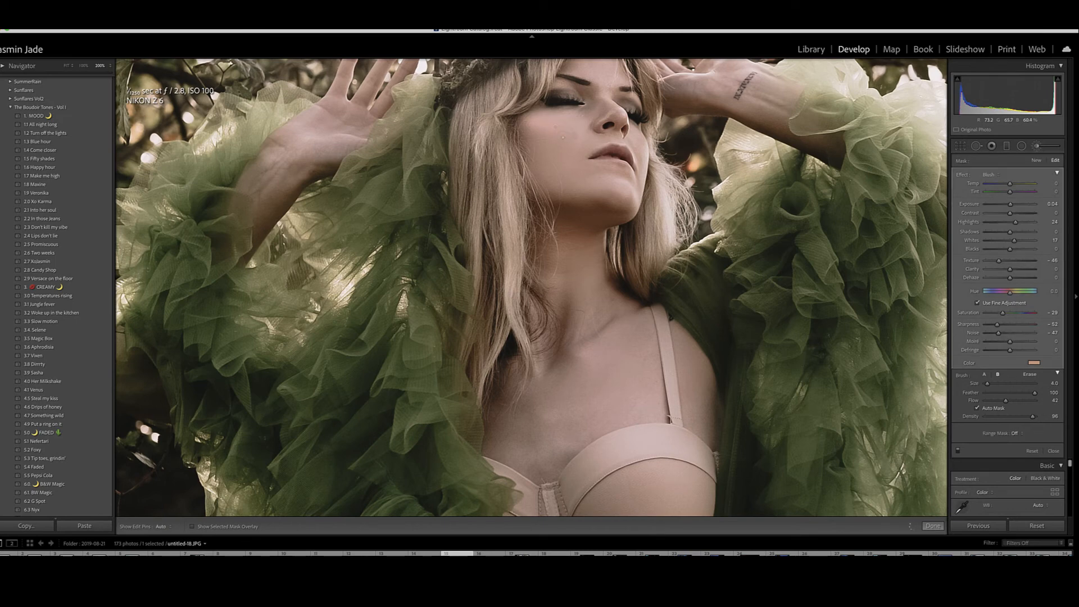
left_click(573, 135)
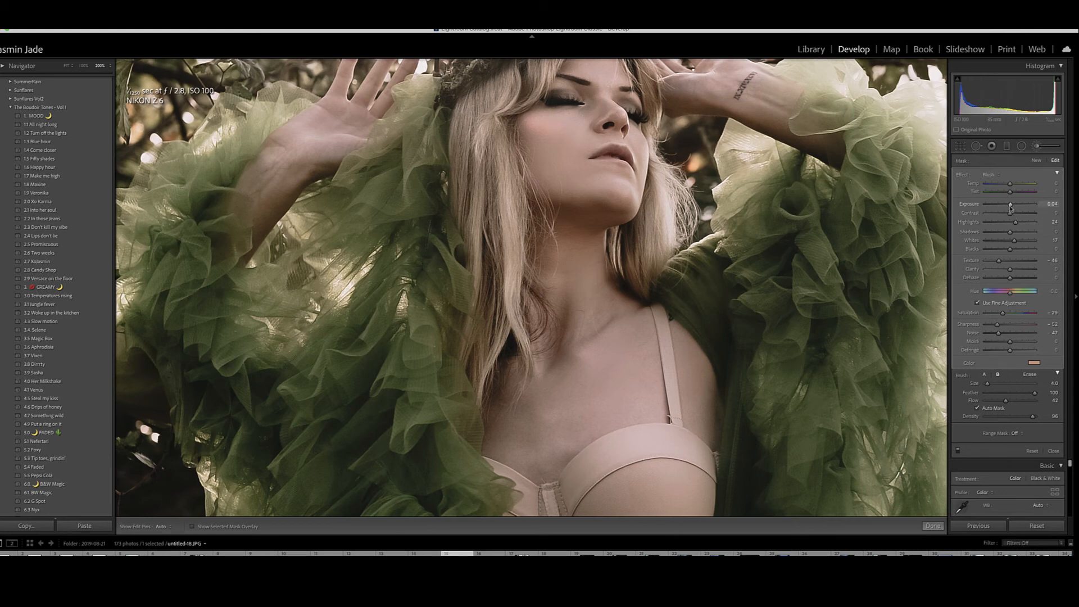
left_click_drag(1010, 205, 1015, 205)
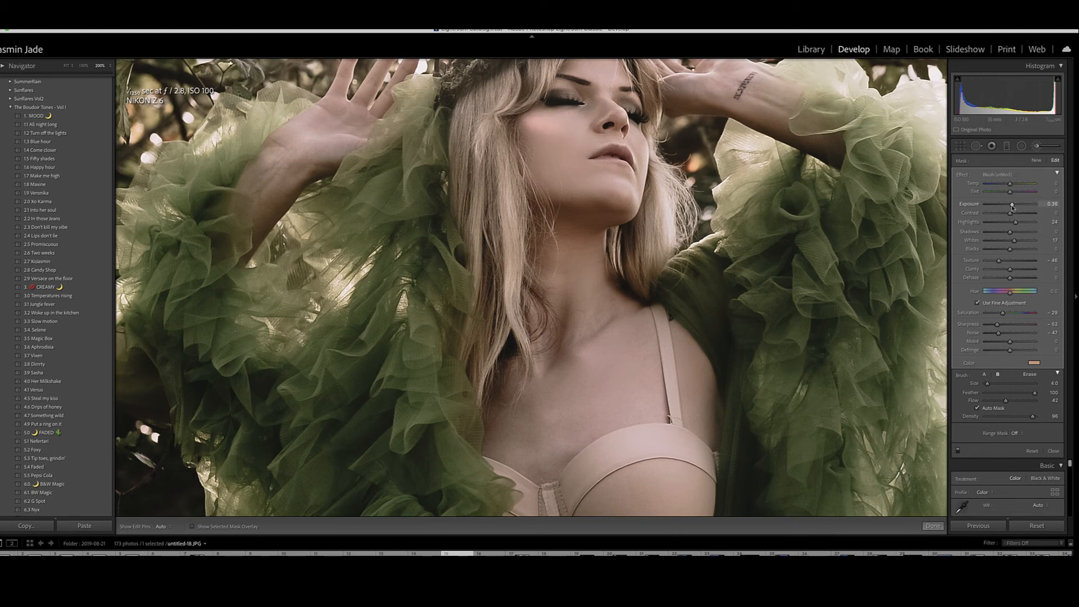
left_click_drag(1018, 203, 1012, 204)
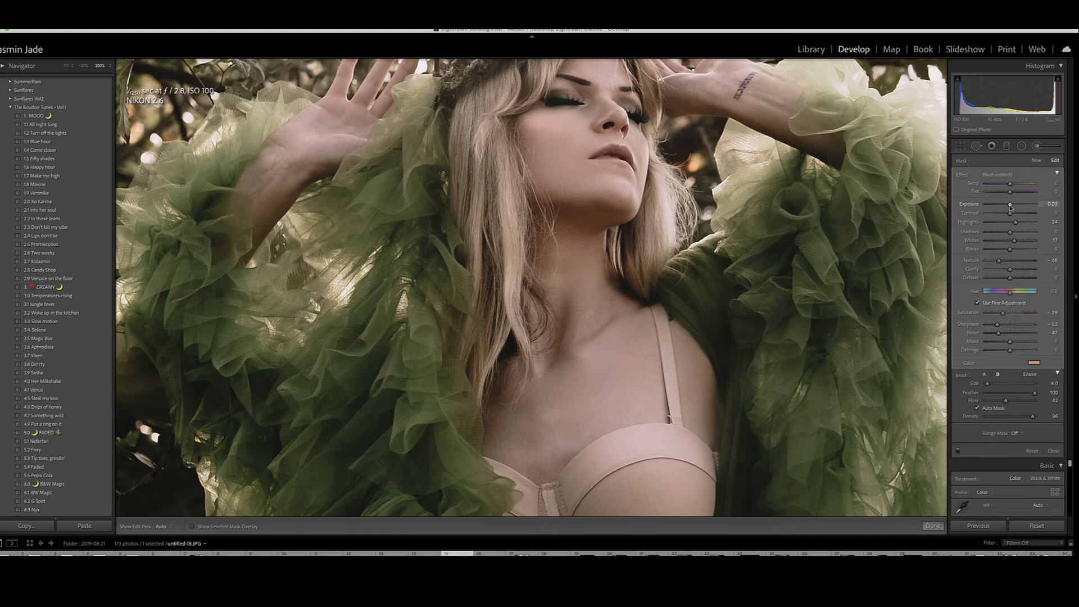
left_click_drag(1009, 203, 1012, 203)
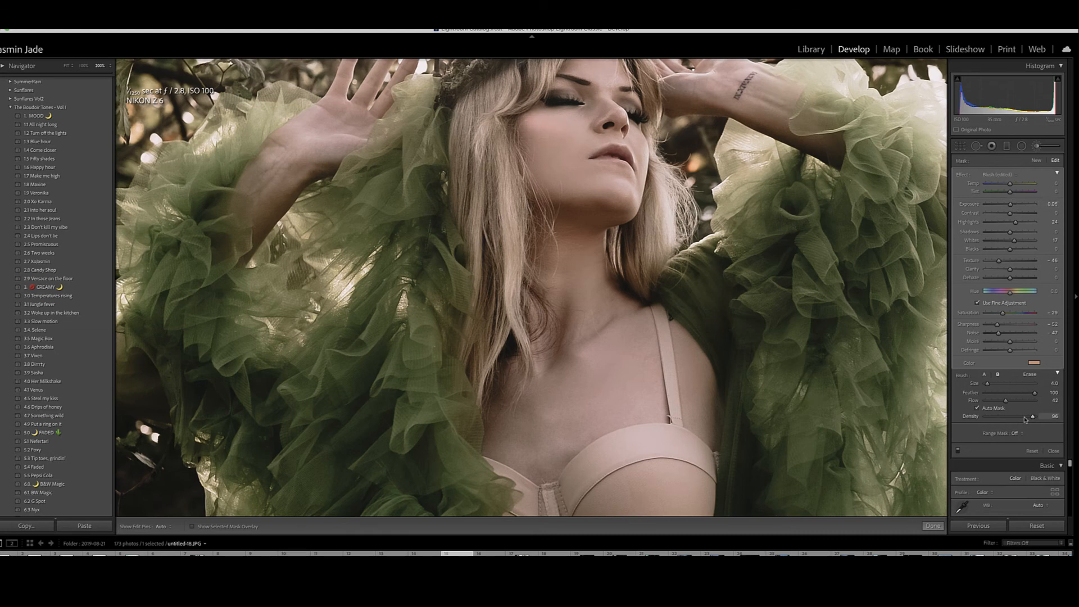
left_click_drag(1033, 416, 1022, 417)
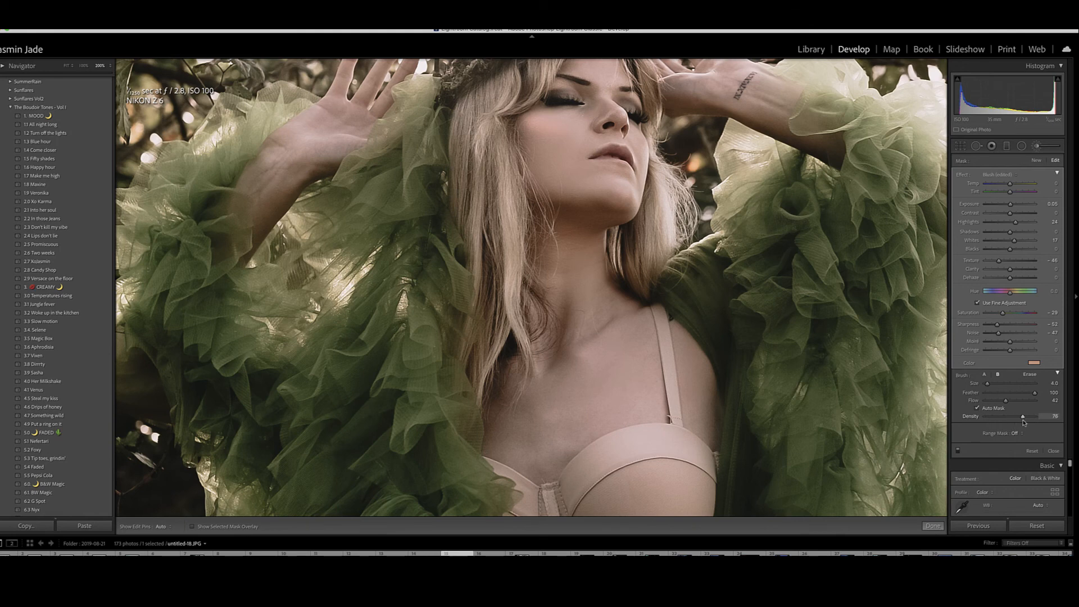
left_click_drag(1023, 417, 1027, 416)
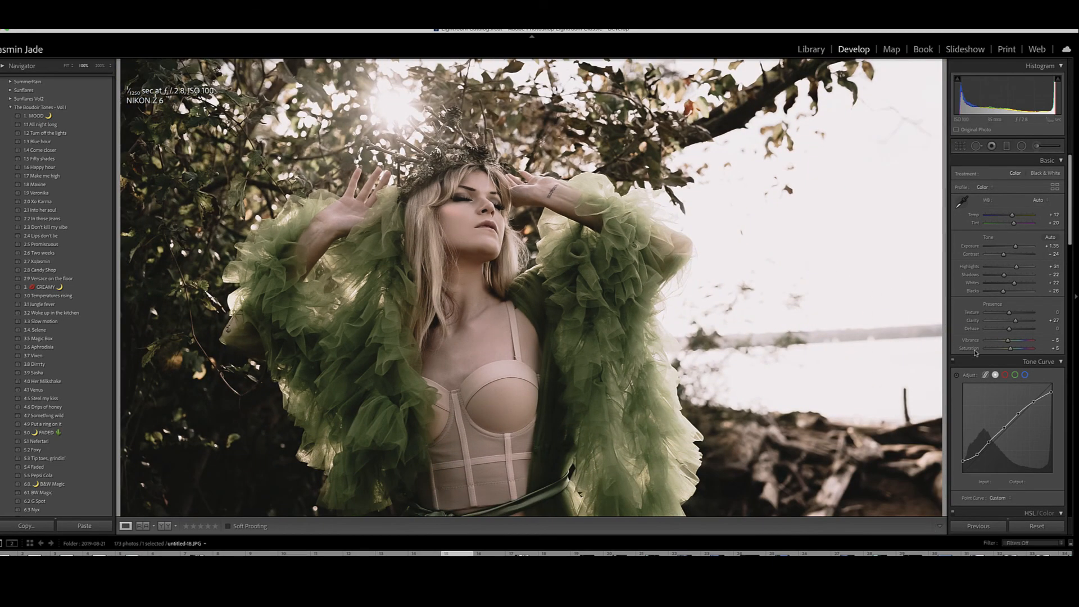
Step: Set Vibrance to +23 and Saturation to +33 in the Basic panel
left_click_drag(1014, 340, 1029, 340)
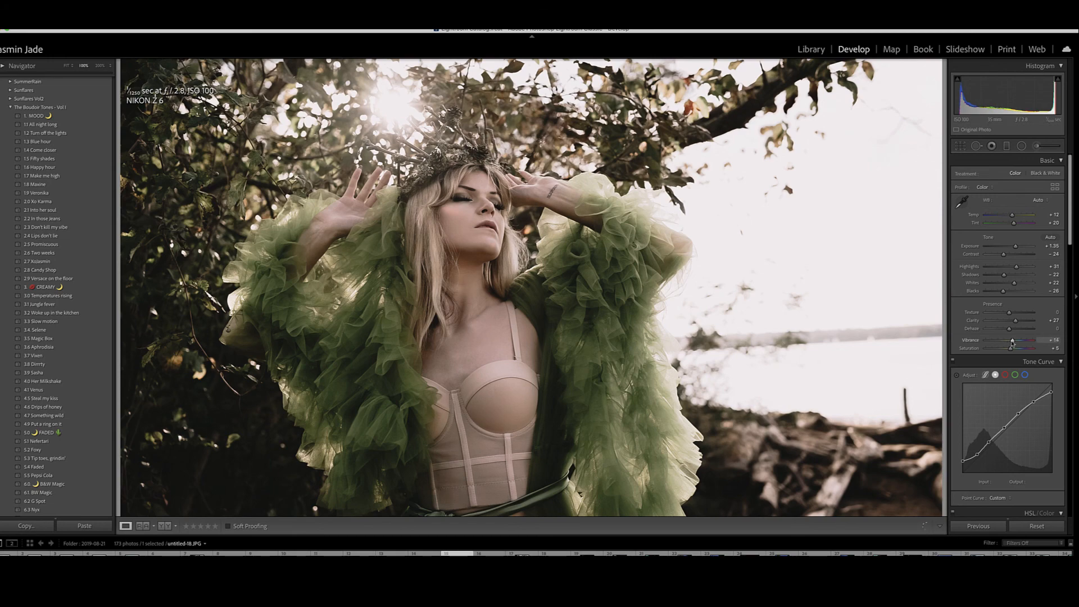
left_click_drag(1012, 349, 1026, 349)
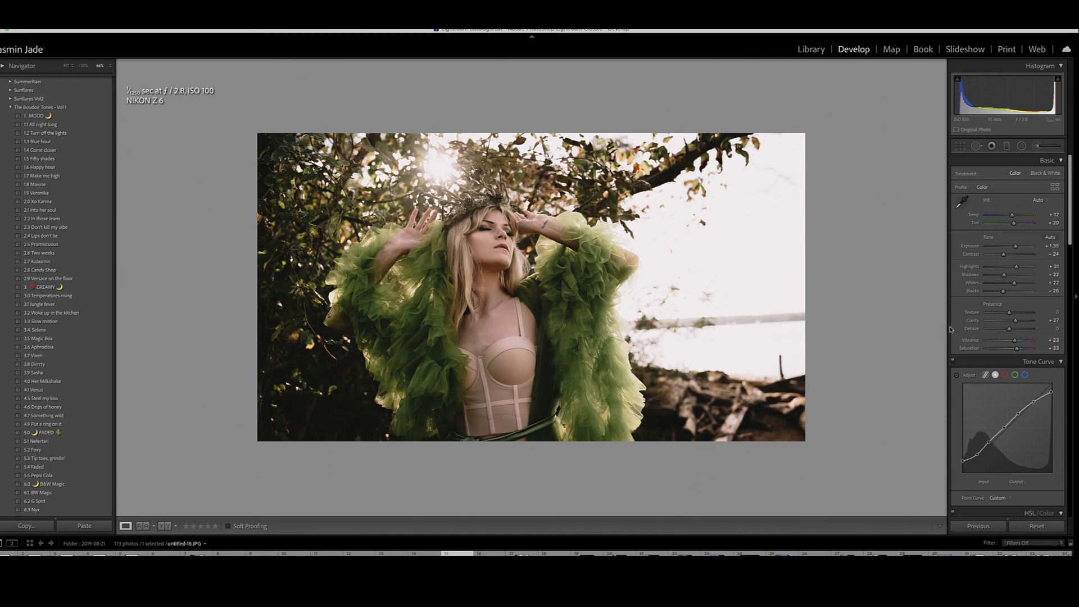
mouse_move(949, 325)
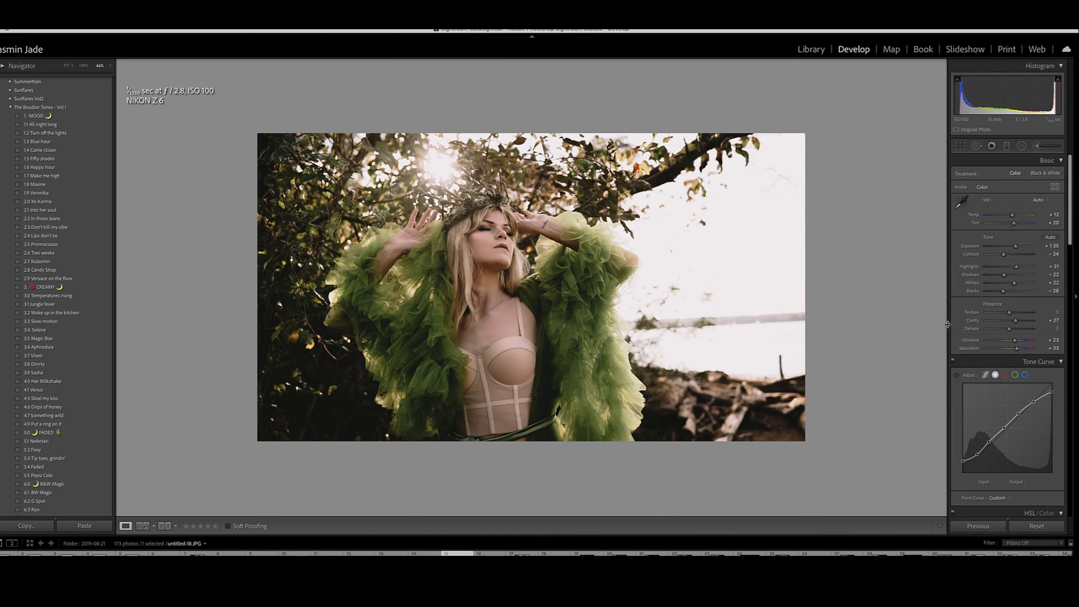